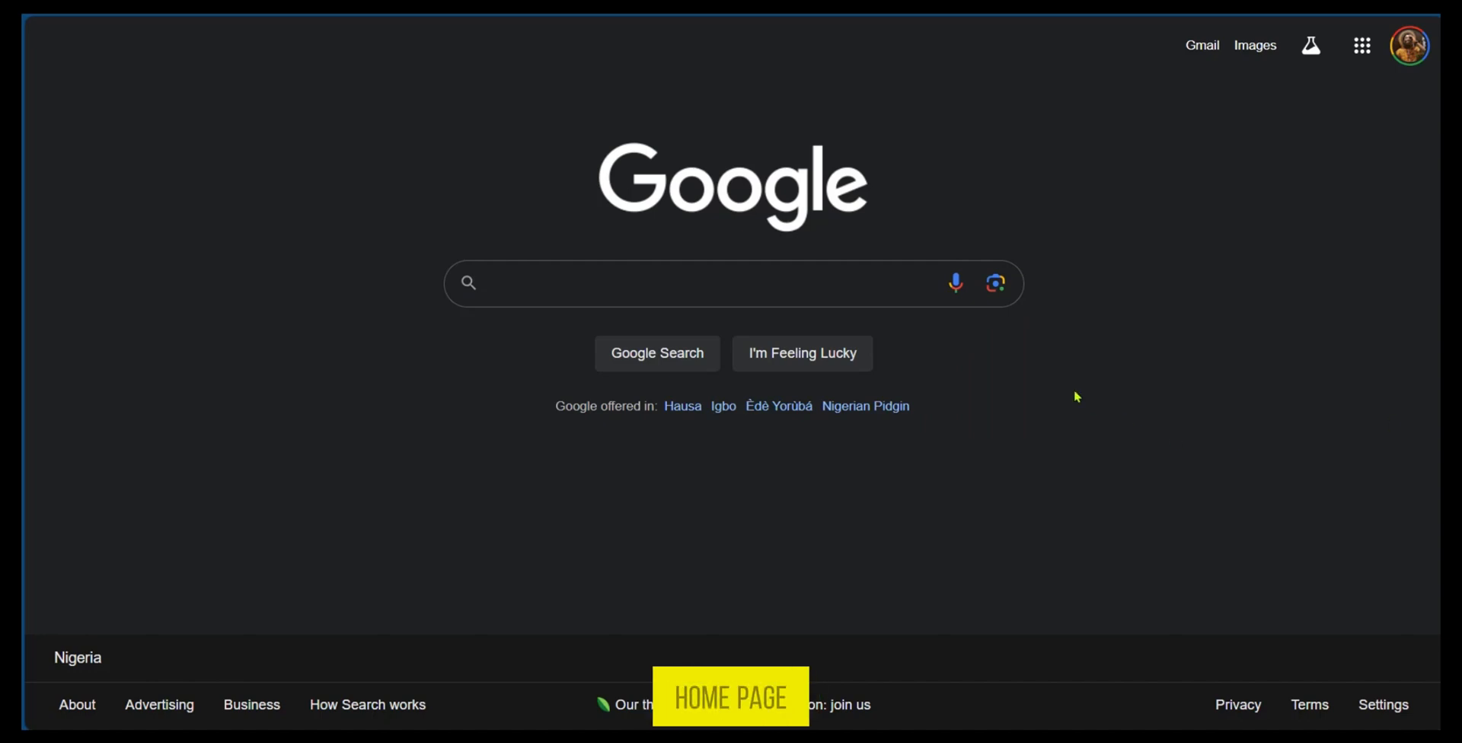
{"action": "mouse_move", "coordinate": [1360, 45]}
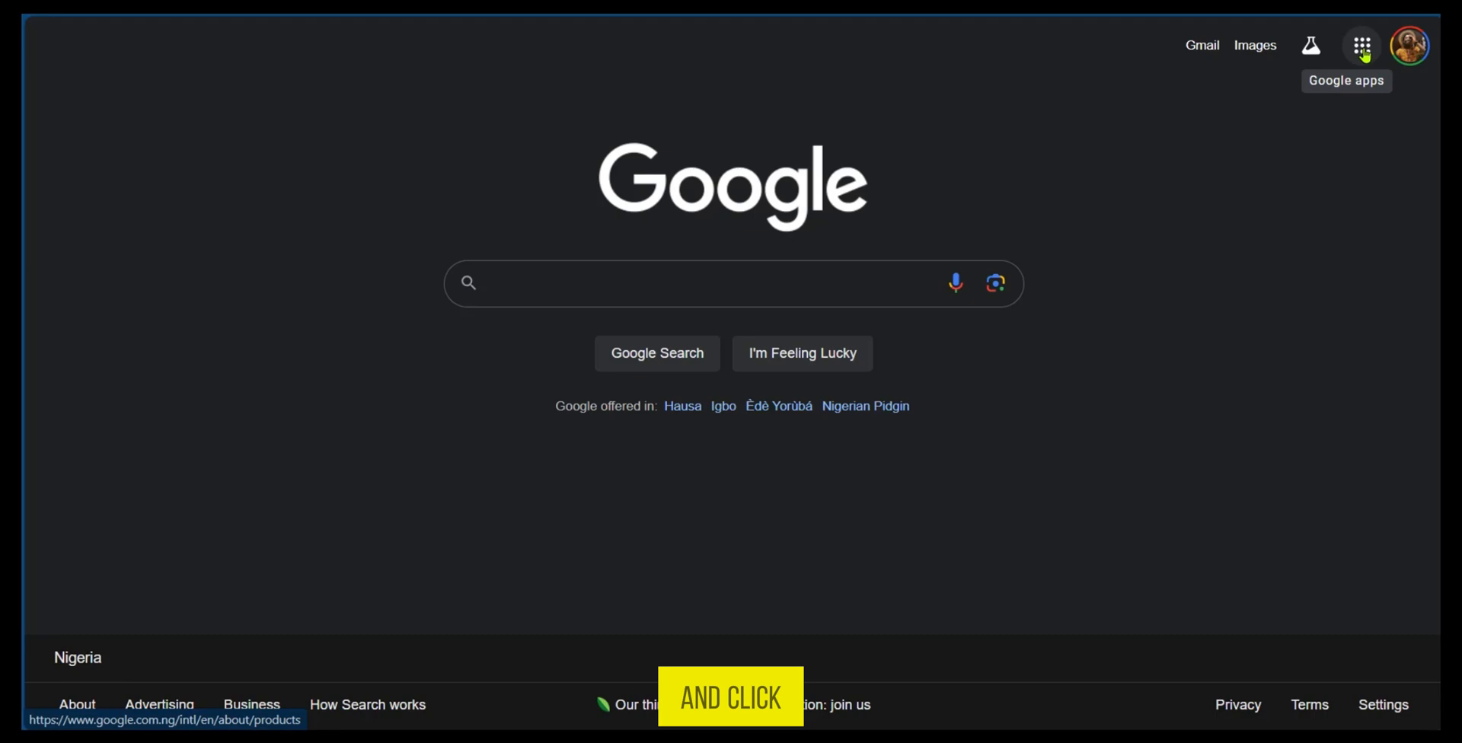
Launch Google One from the Google apps launcher in Google Search
{"action": "left_click", "coordinate": [1361, 45]}
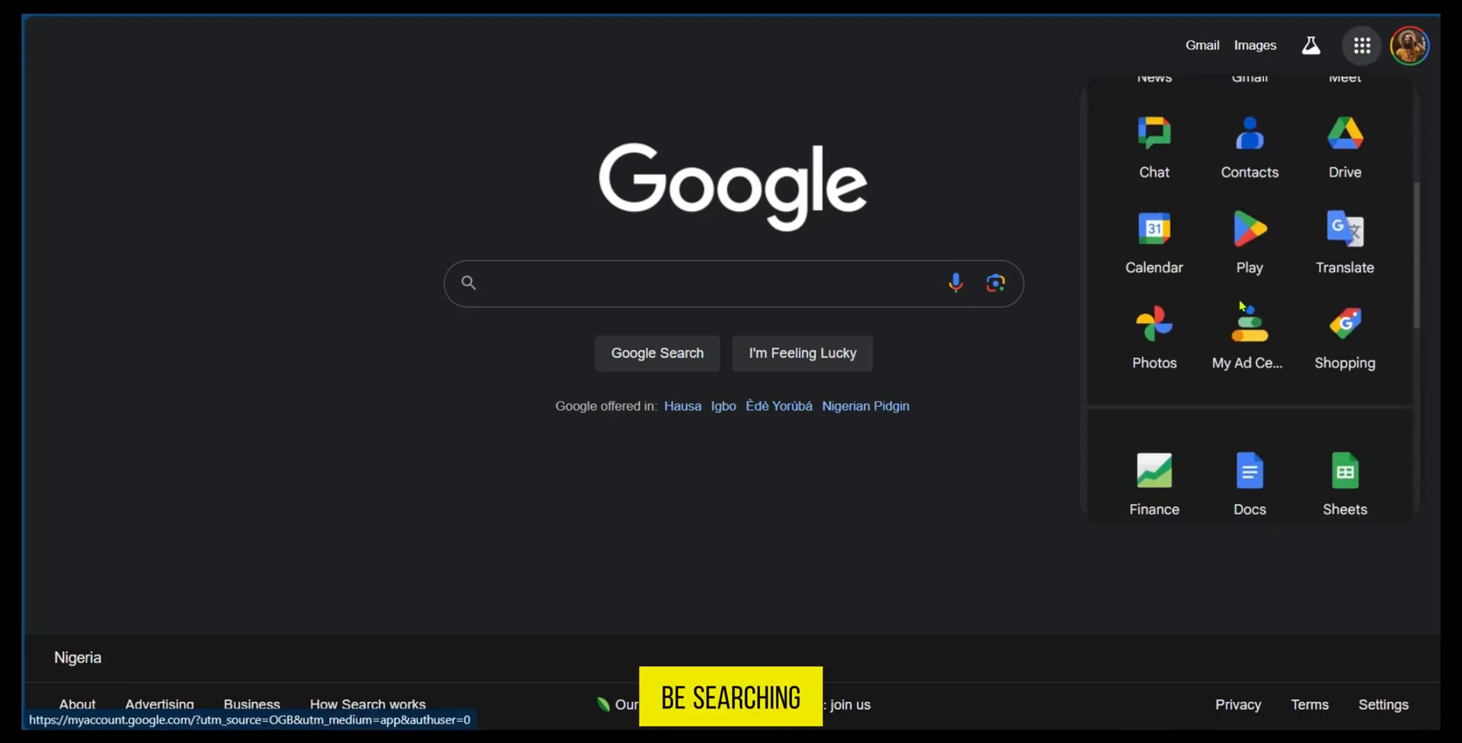
{"action": "scroll", "scroll_direction": "down", "scroll_amount": 3}
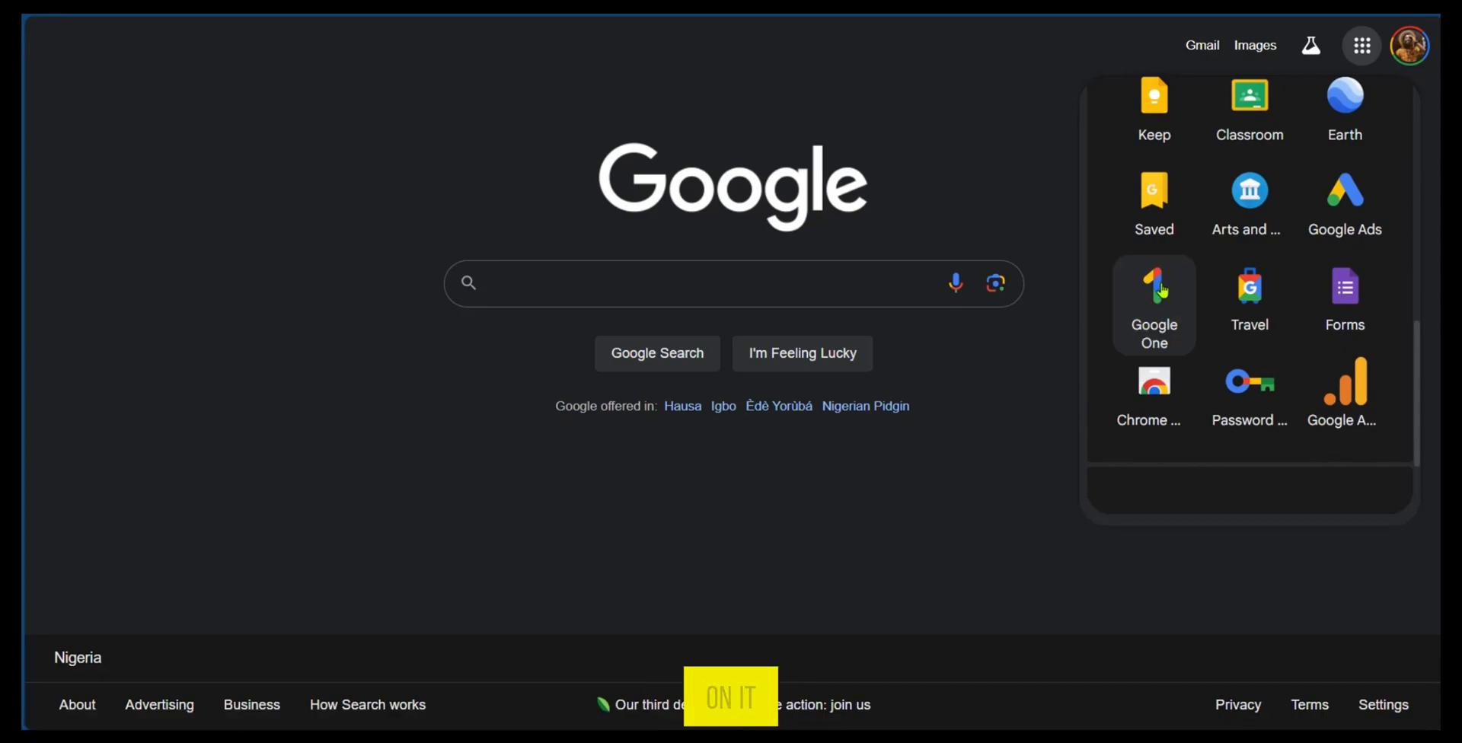
{"action": "left_click", "coordinate": [1154, 304]}
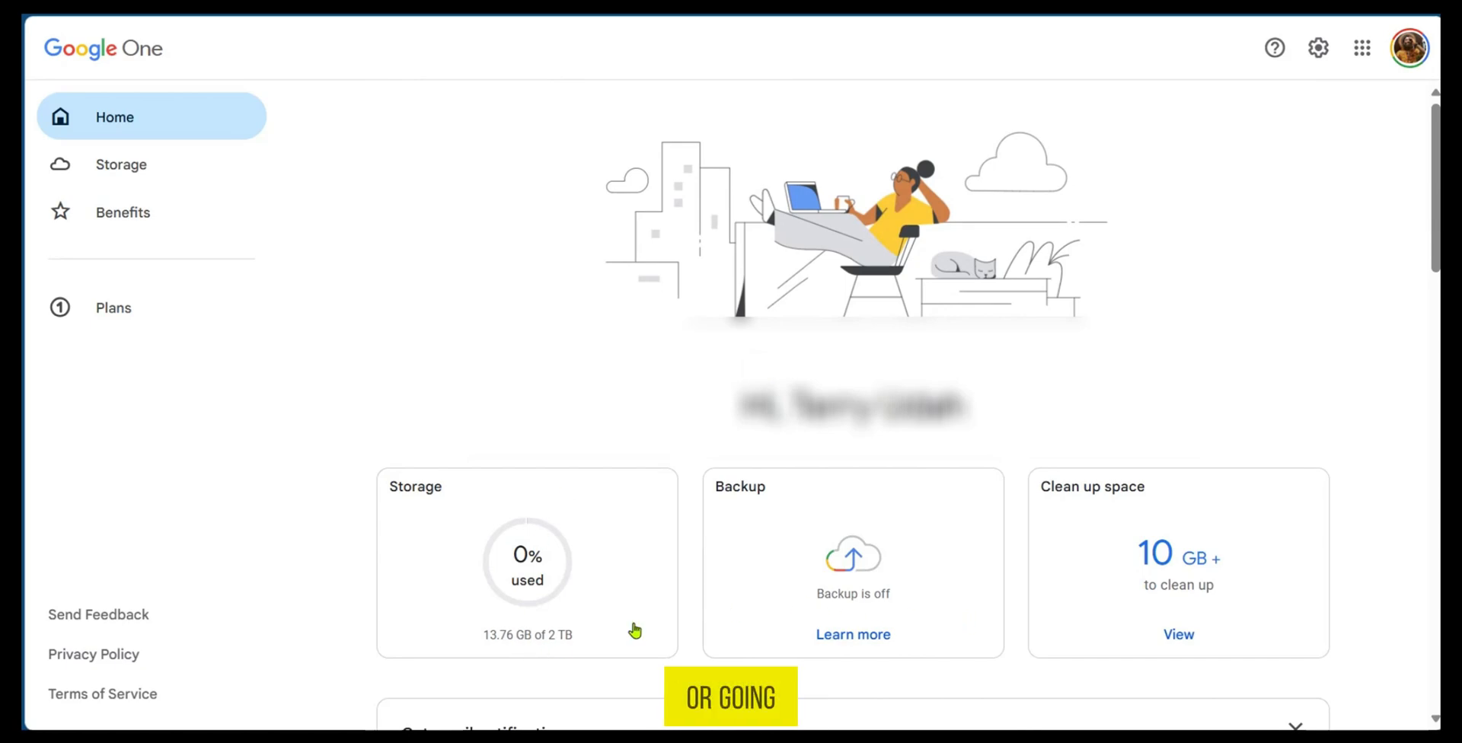
Open Manage for the AI Premium - 2 TB membership card
{"action": "scroll", "scroll_direction": "down", "scroll_amount": 3}
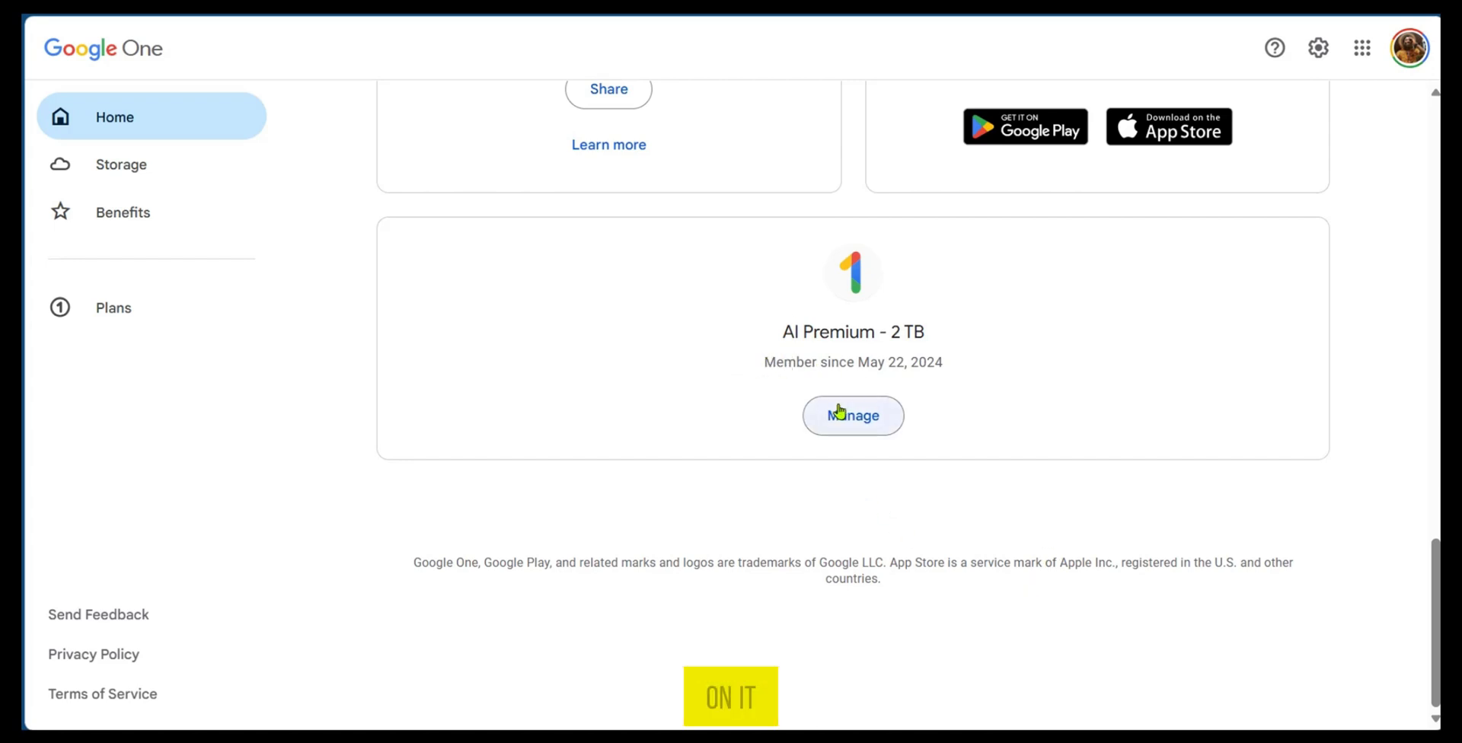
{"action": "mouse_move", "coordinate": [851, 416]}
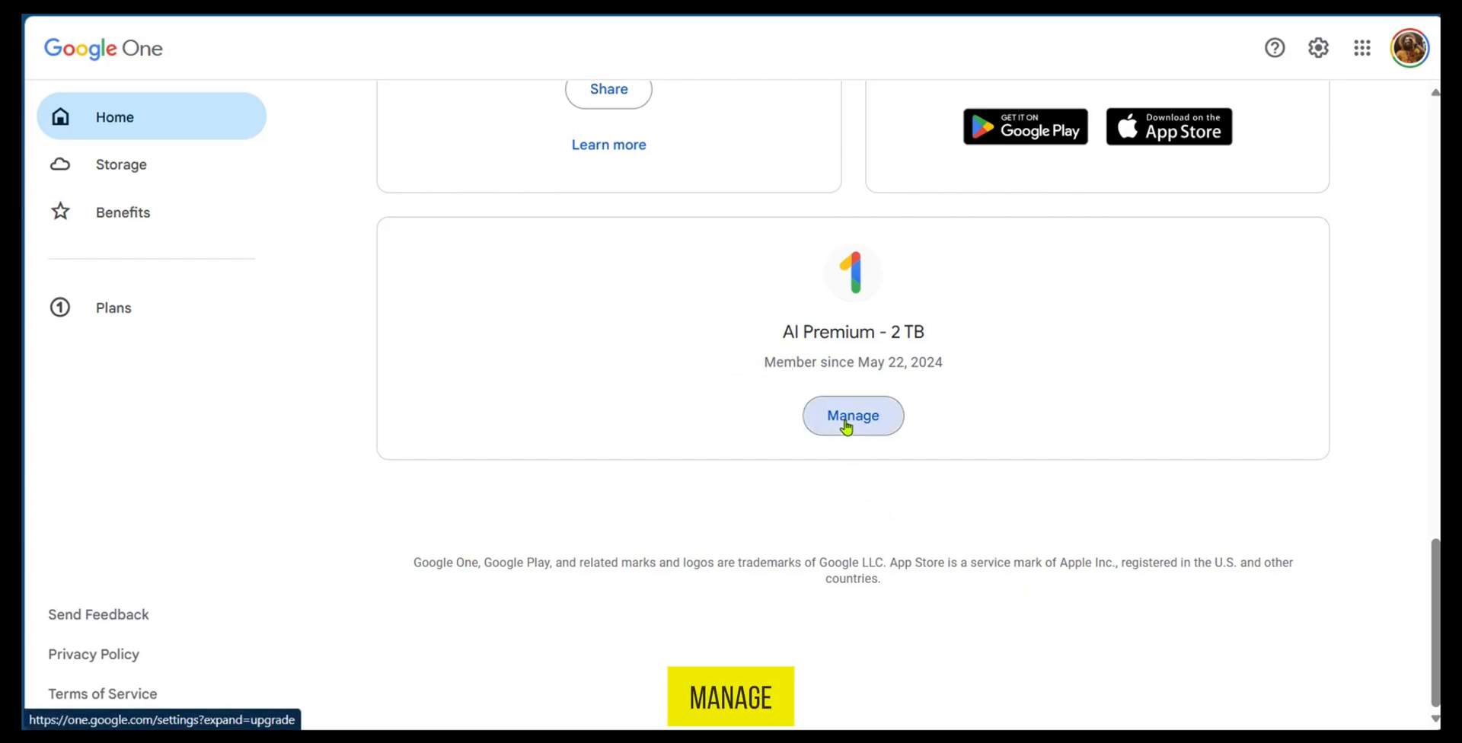
{"action": "left_click", "coordinate": [852, 415]}
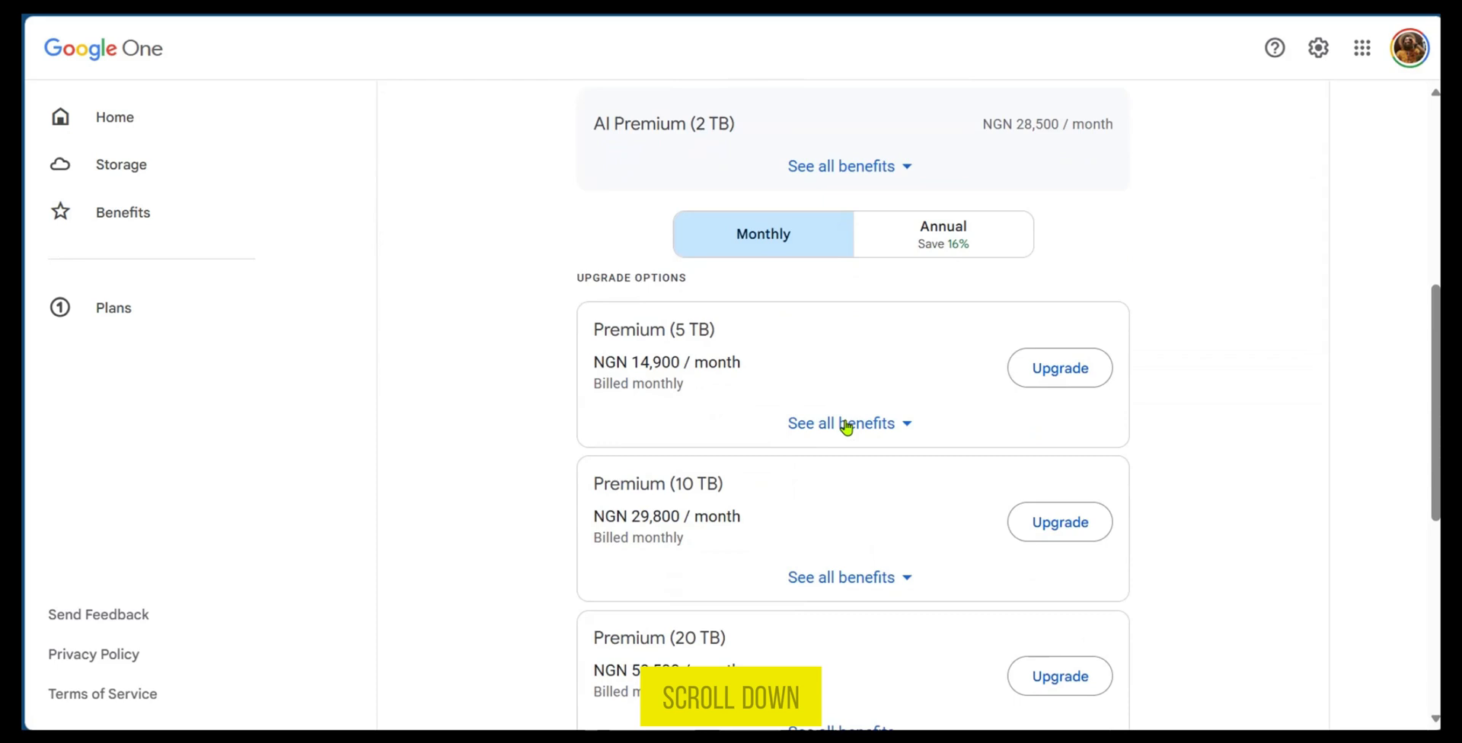
Scroll past the 5, 10 and 20 TB upgrades and expand Cancel membership
{"action": "scroll", "scroll_direction": "down", "scroll_amount": 3}
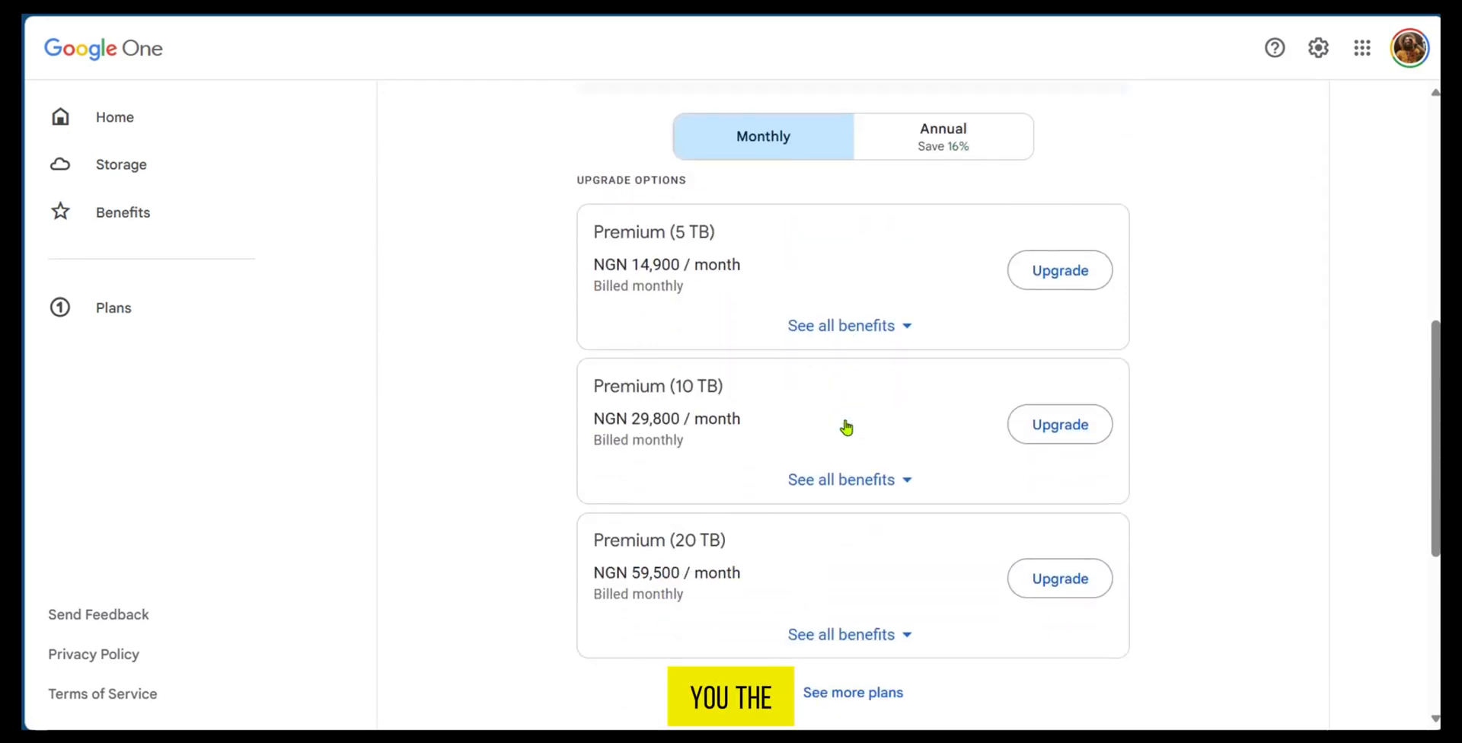
{"action": "scroll", "scroll_direction": "down", "scroll_amount": 3}
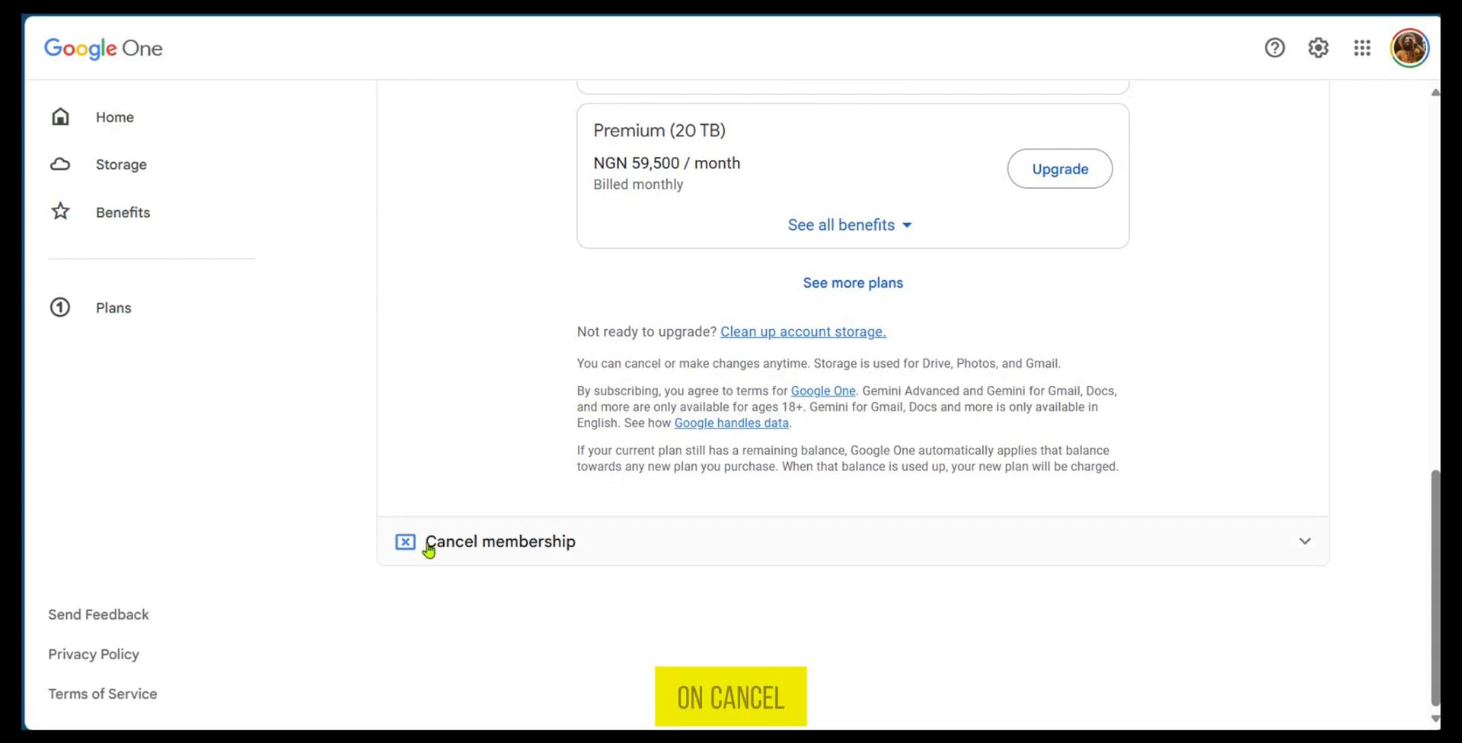
{"action": "left_click", "coordinate": [499, 542]}
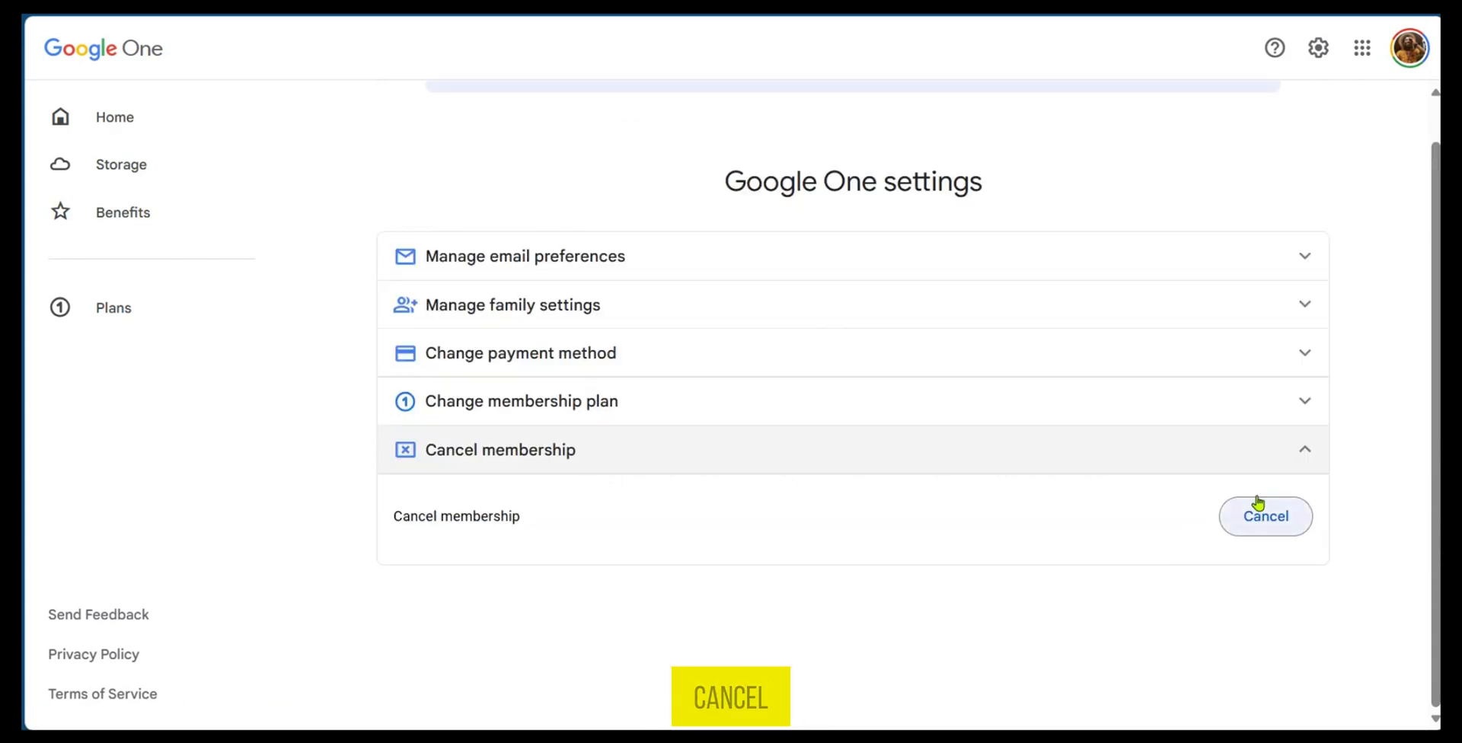